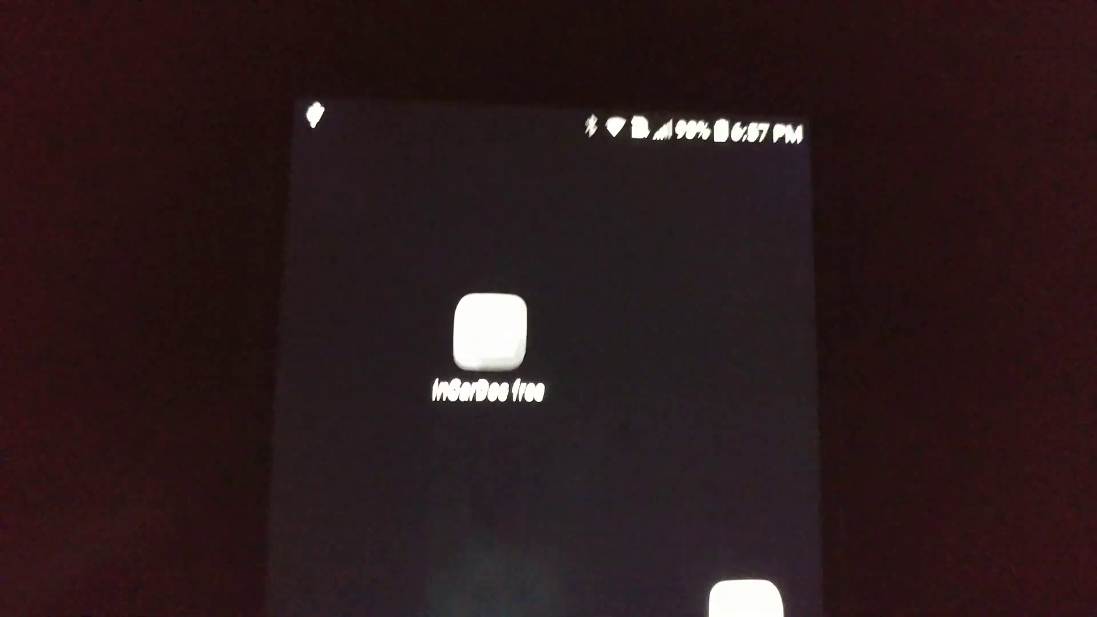
- Launch the inCarDoc free app from the home screen
{"action": "left_click", "coordinate": [491, 332]}
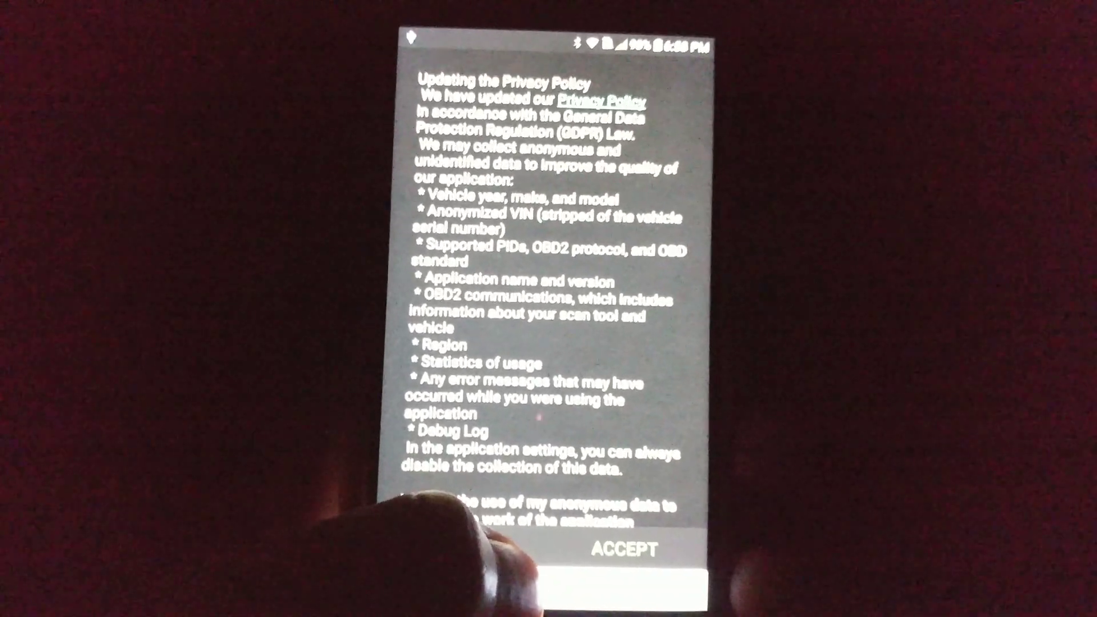
- Accept the updated privacy policy to reach the onboarding screens
{"action": "left_click", "coordinate": [620, 547]}
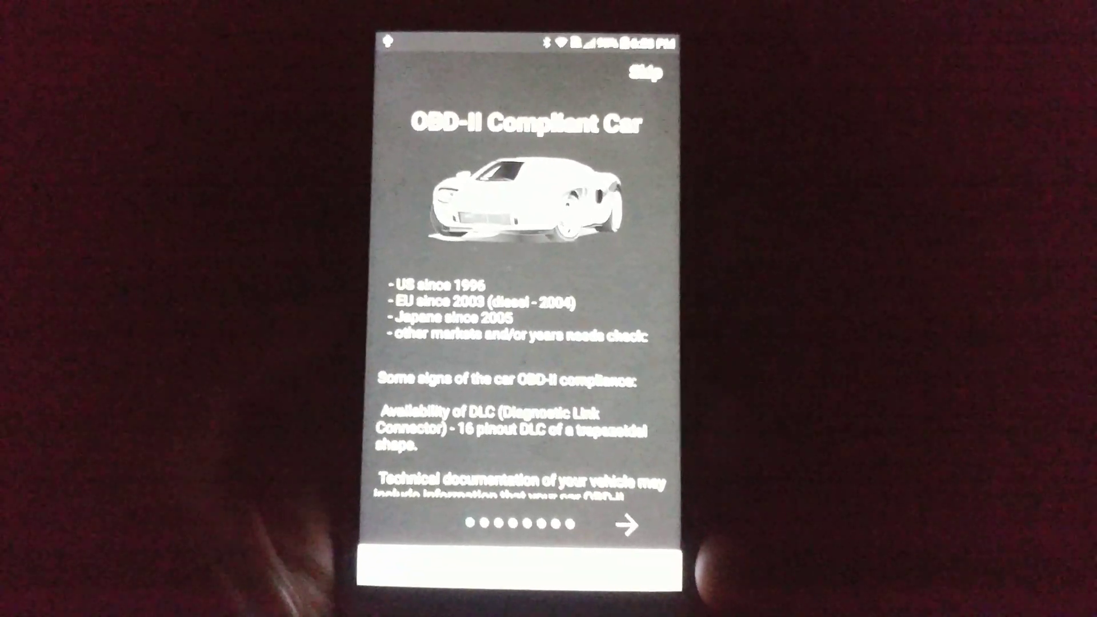
- Advance through the OBD-II car, ELM327 adapter, port location and setup intro pages
{"action": "left_click", "coordinate": [626, 525]}
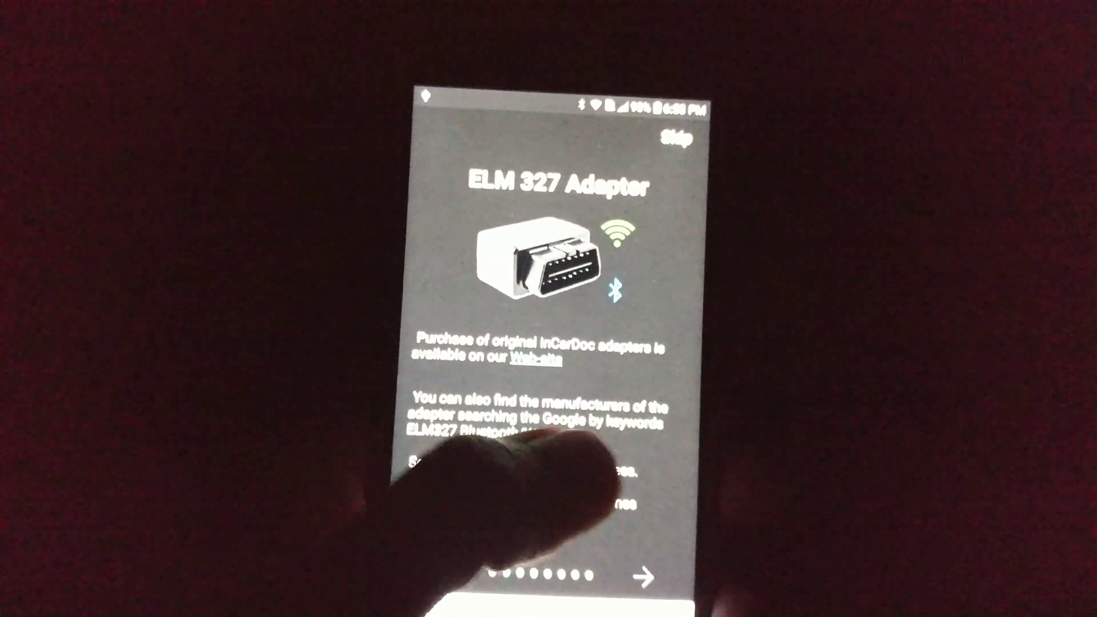
{"action": "left_click", "coordinate": [632, 562]}
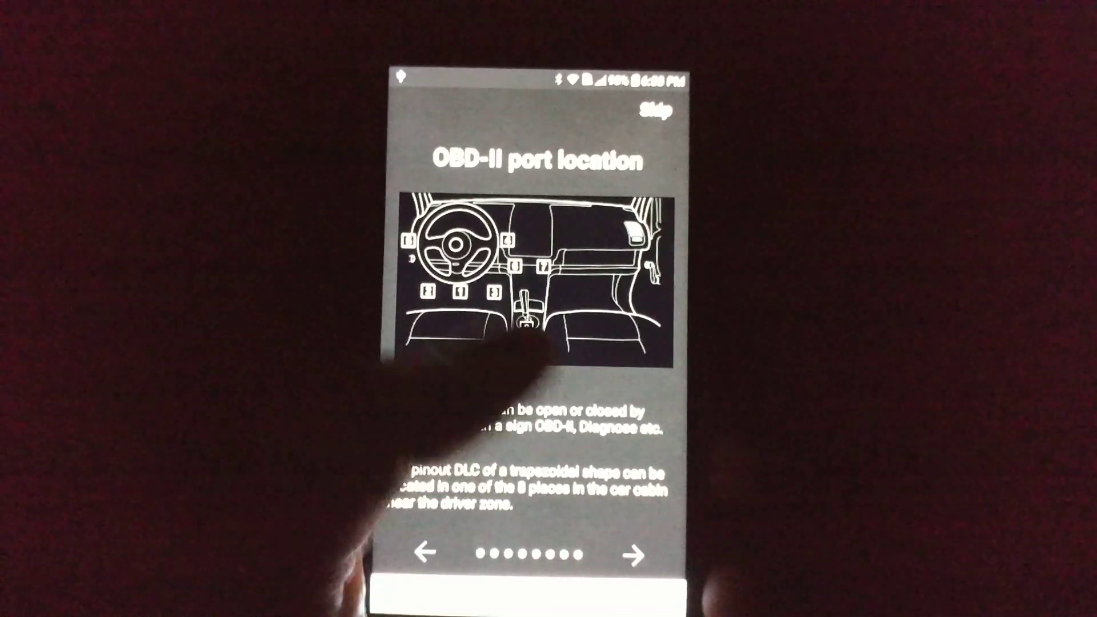
{"action": "left_click", "coordinate": [636, 557]}
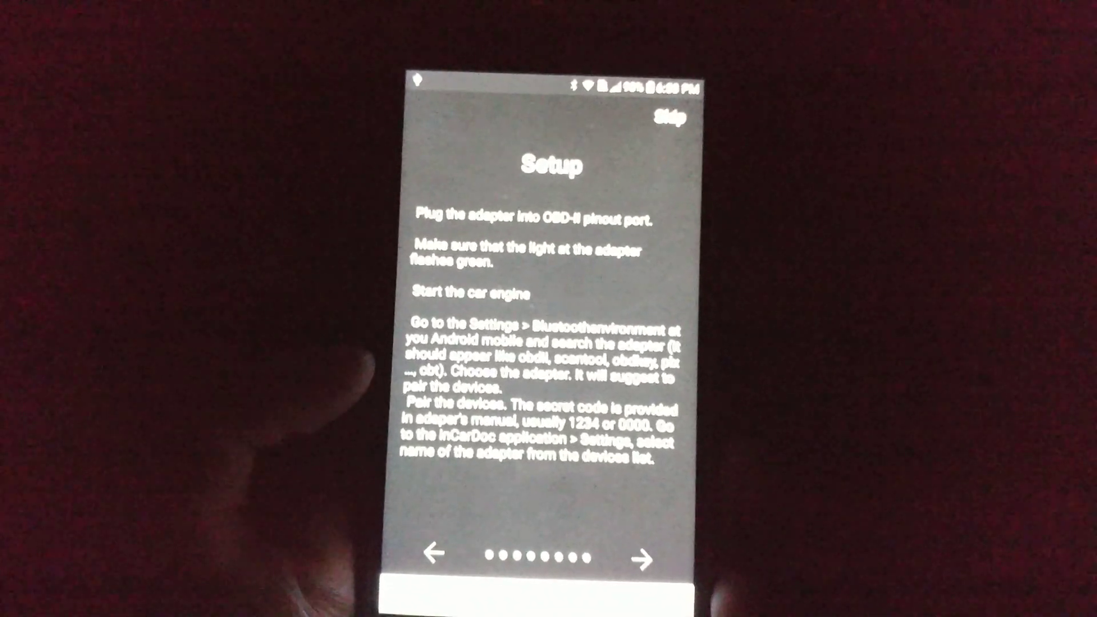
{"action": "left_click", "coordinate": [641, 557]}
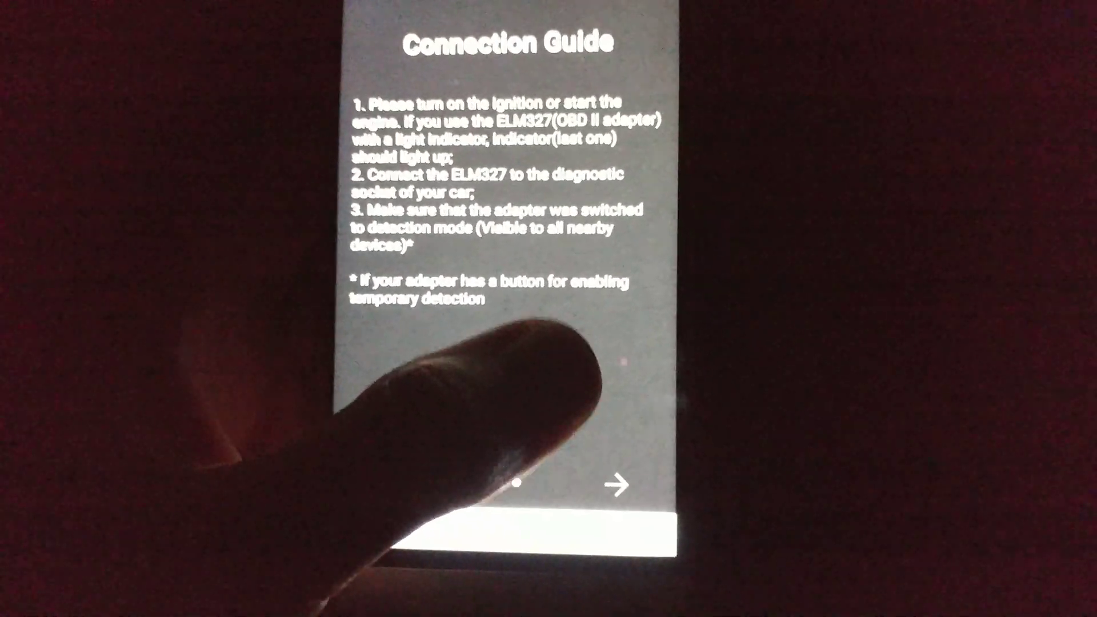
- Page through the connection guide until Android's Bluetooth scan opens
{"action": "left_click", "coordinate": [618, 486]}
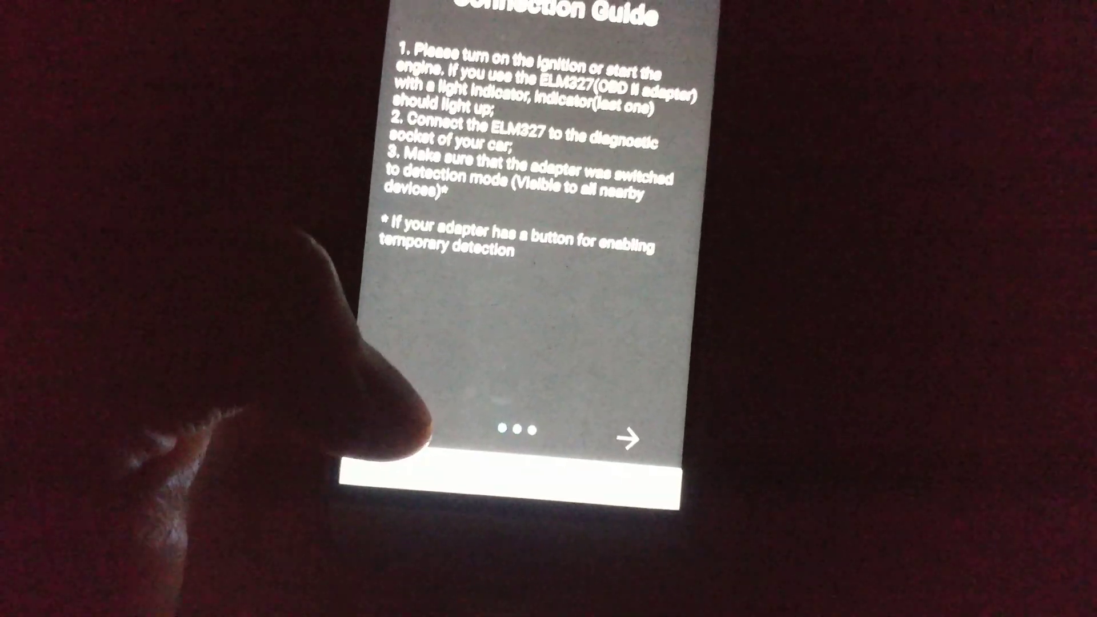
{"action": "left_click", "coordinate": [631, 439]}
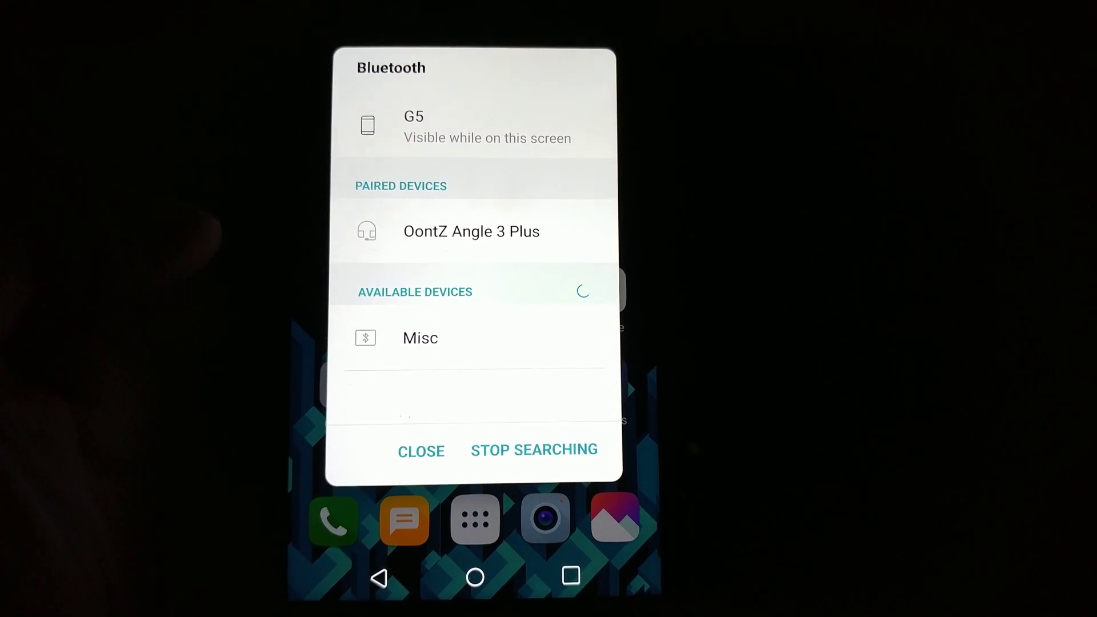
- Select the found OBDII adapter to start Bluetooth pairing
{"action": "left_click", "coordinate": [534, 449]}
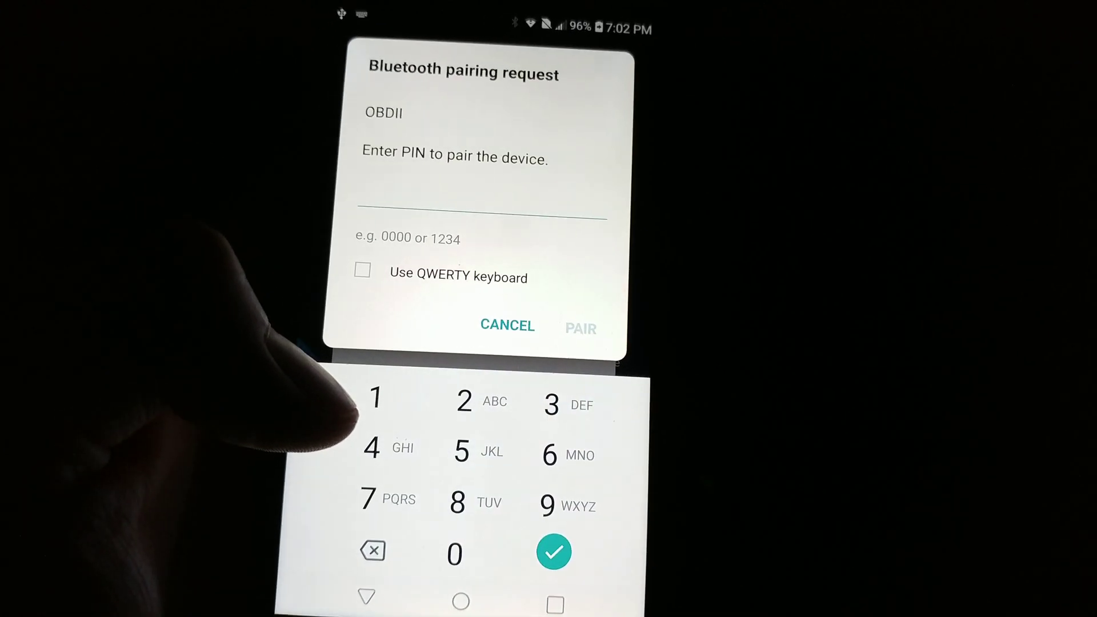
- Enter the adapter's PIN and confirm pairing with the OBDII device
{"action": "left_click", "coordinate": [374, 395]}
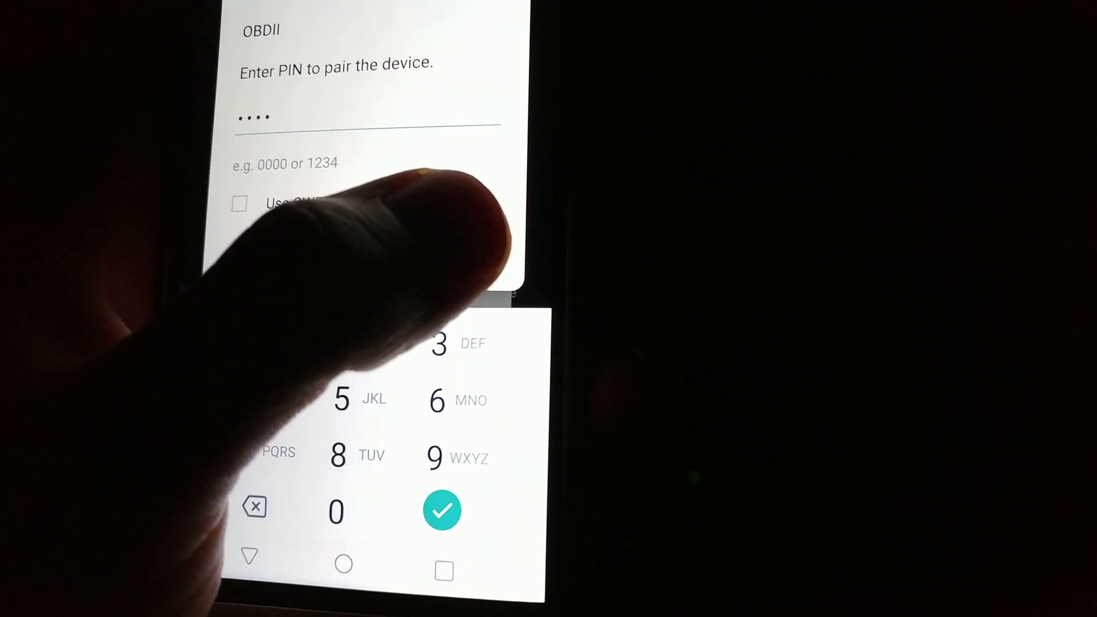
{"action": "left_click", "coordinate": [442, 510]}
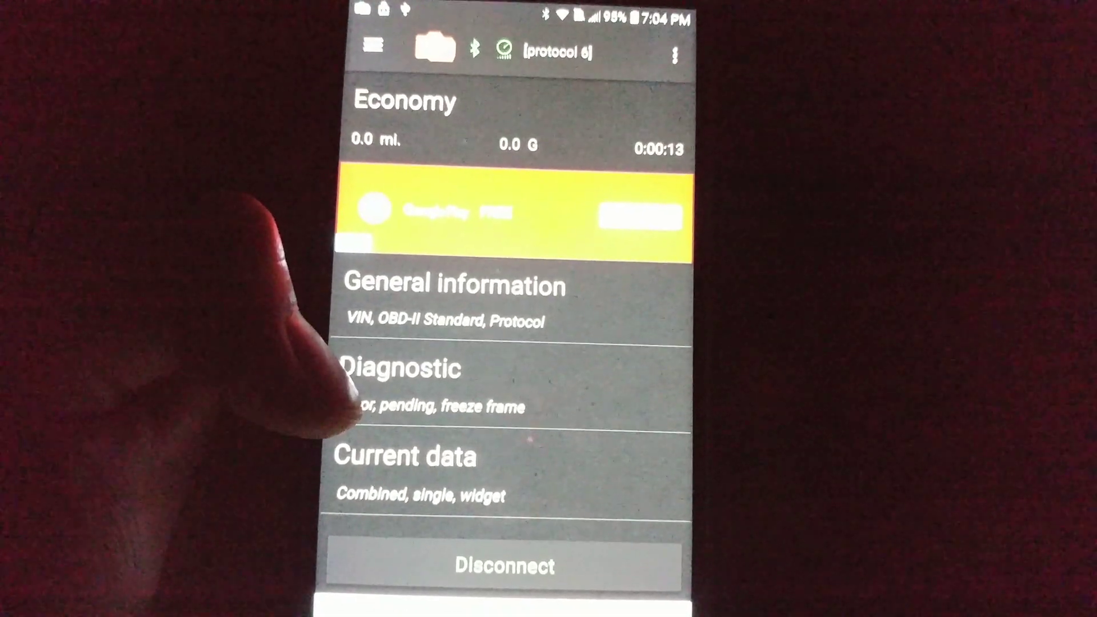
- Go into the Diagnostic section from the connected main menu
{"action": "left_click", "coordinate": [397, 366]}
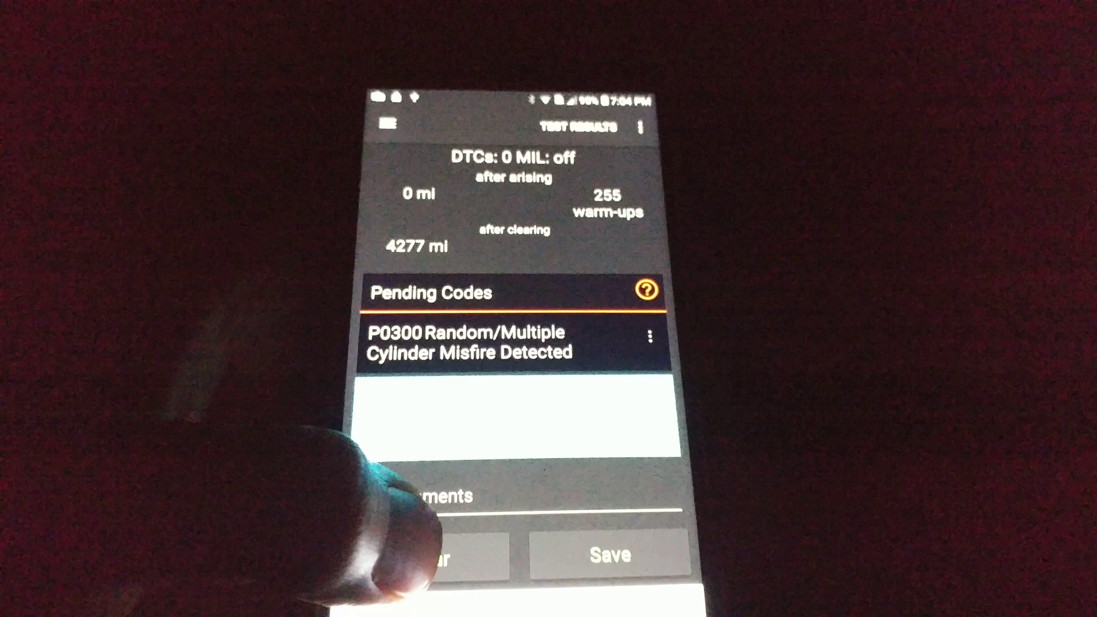
- Leave the P0300 misfire results for the live-data gauge categories list
{"action": "left_click", "coordinate": [431, 555]}
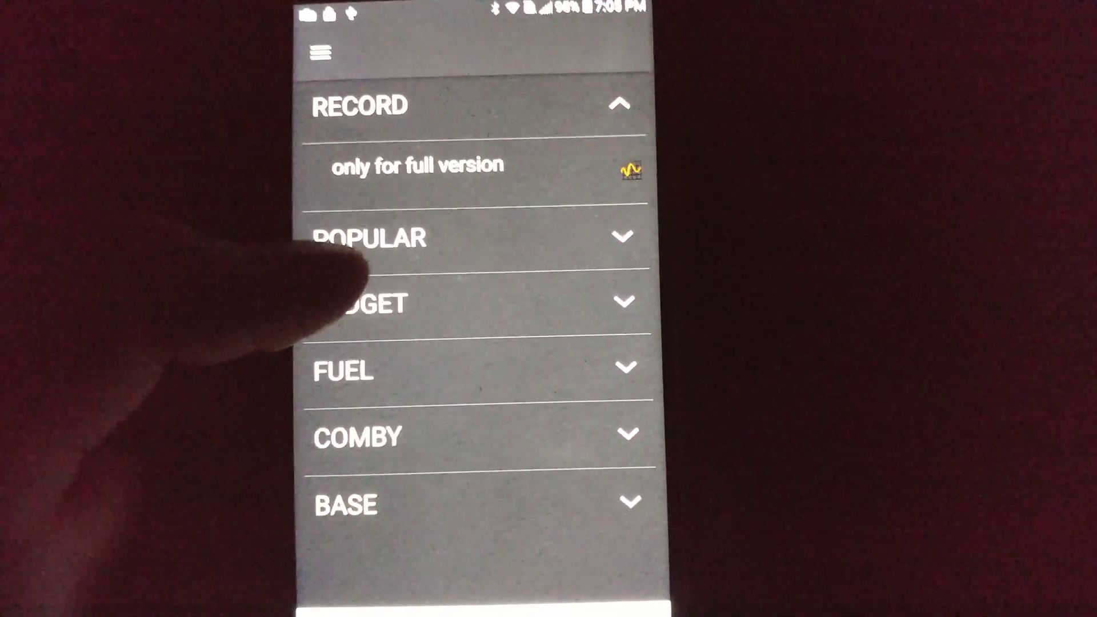
- Expand a live-data category, noting recording requires the full version
{"action": "left_click", "coordinate": [379, 236]}
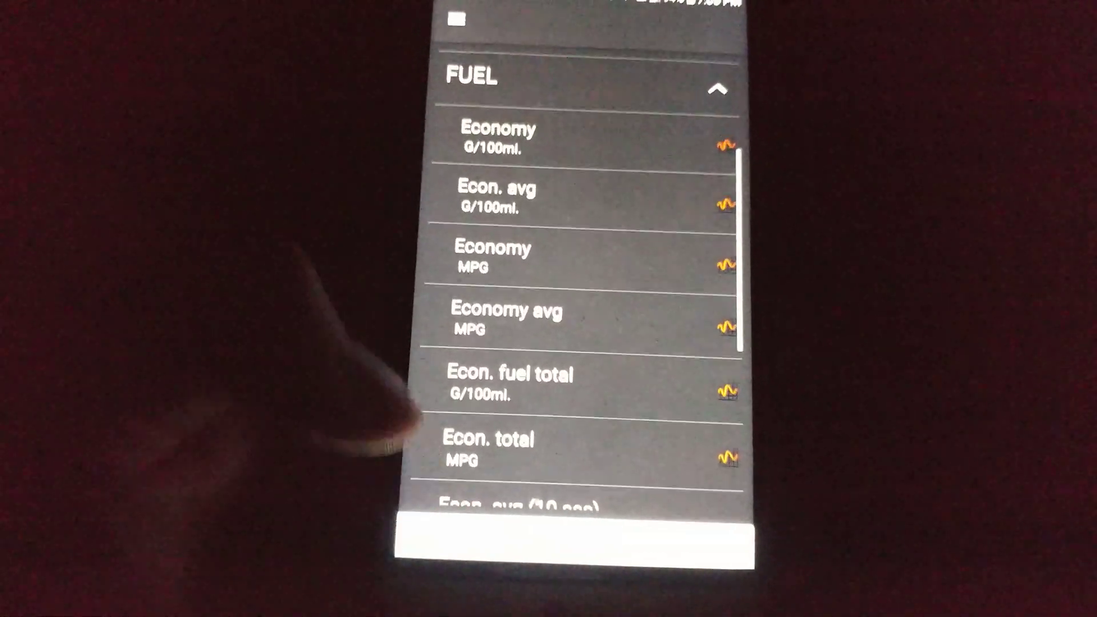
- Scroll through the Fuel category's economy readings in G/100mi and MPG
{"action": "scroll", "scroll_direction": "down", "scroll_amount": 3}
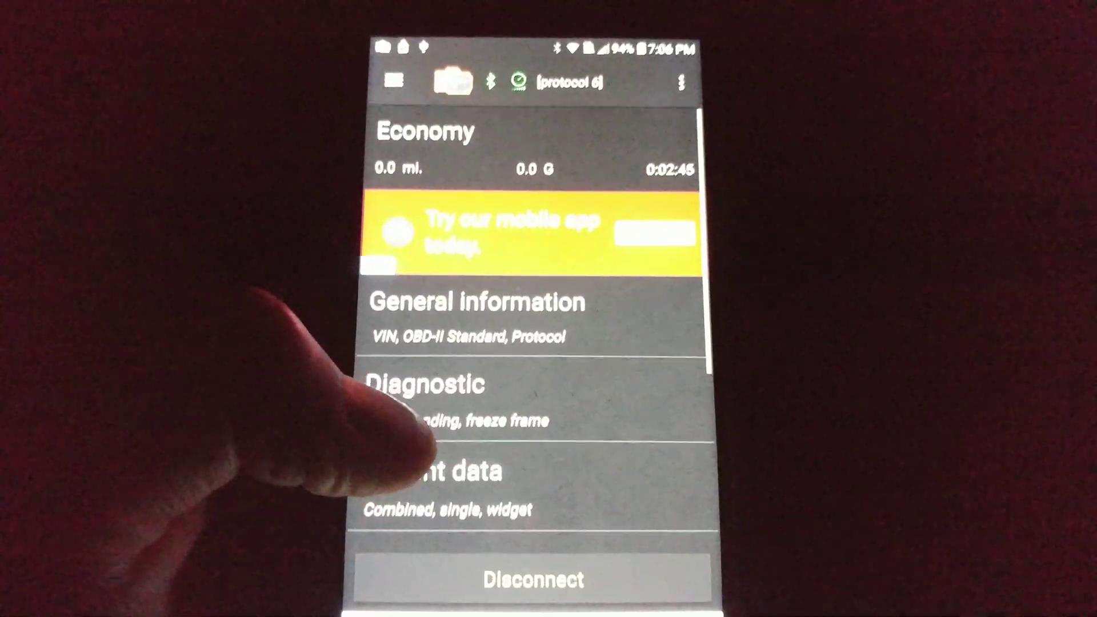
- Scroll the main menu down past Current data to reveal Search, Logbook and Settings
{"action": "scroll", "scroll_direction": "down", "scroll_amount": 3}
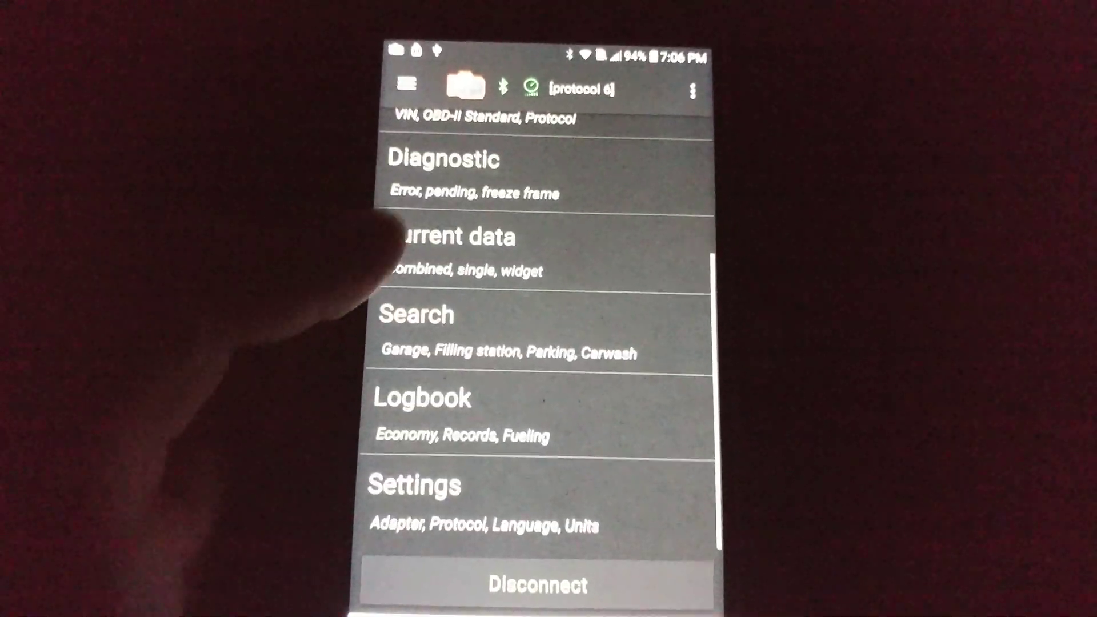